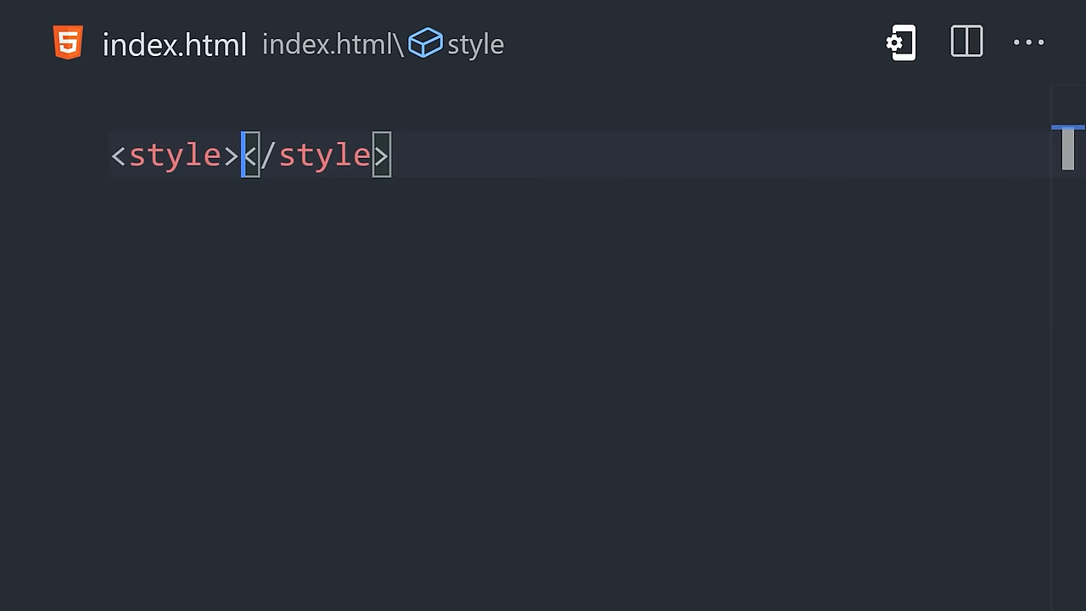
- Change the article rule's margin unit to 10vw, keeping padding at 2.5em
key("Enter")
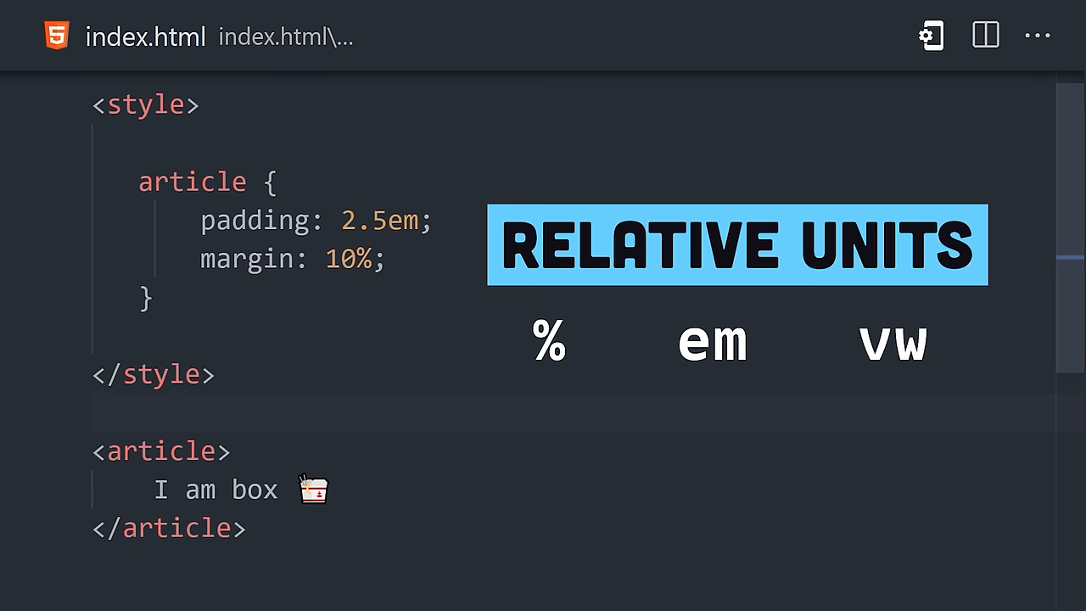
type("vw")
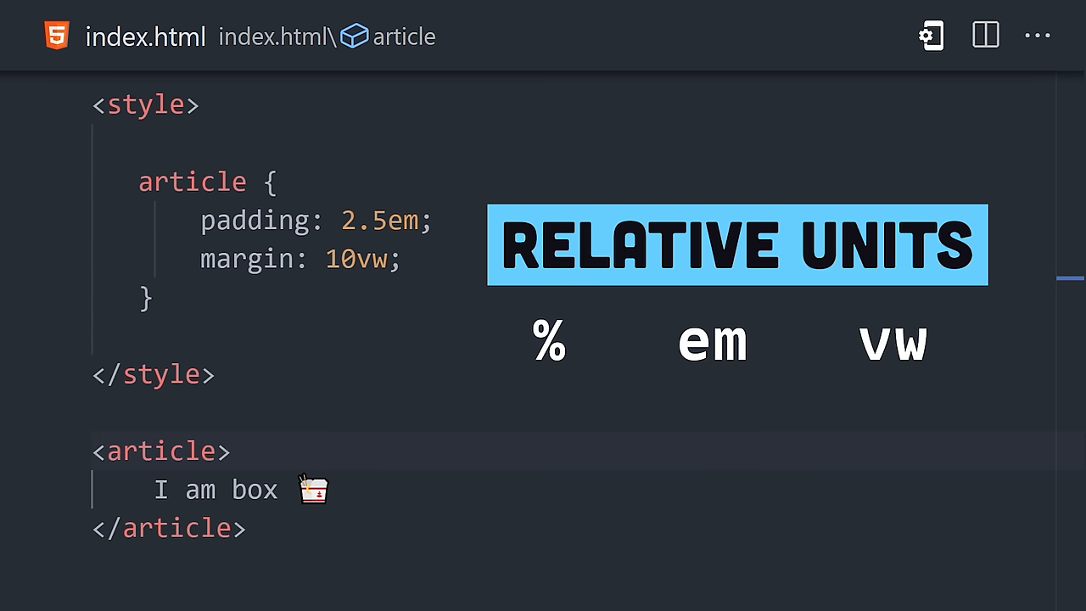